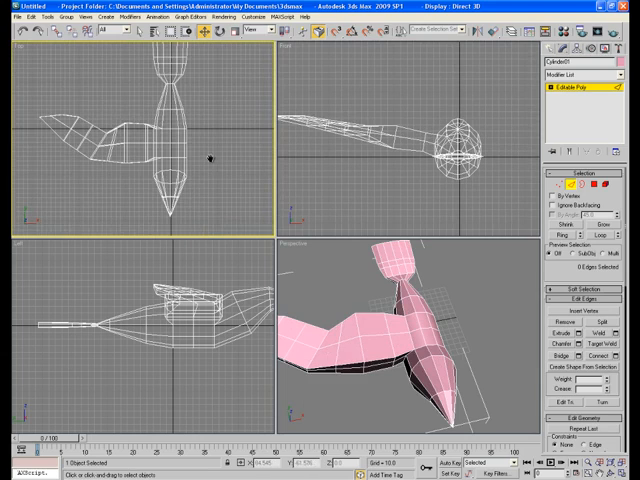
Maximize the Top viewport and add a Symmetry modifier mirrored across X
{"action": "key", "text": "Alt+W"}
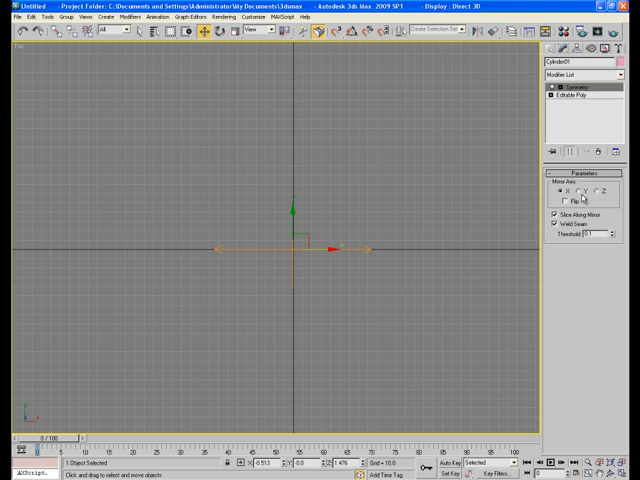
Enable Flip on the Symmetry modifier and restore the four-viewport layout
{"action": "left_click", "coordinate": [553, 204]}
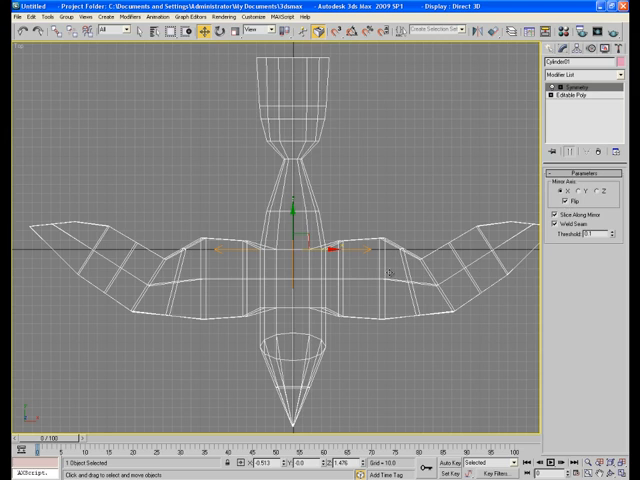
{"action": "key", "text": "Alt+W"}
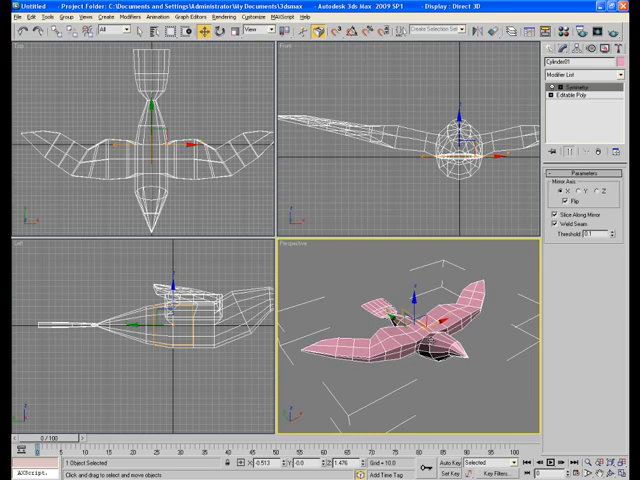
Maximize the Perspective view and rotate the Bend gizmo 90 degrees along the wings
{"action": "key", "text": "Alt+W"}
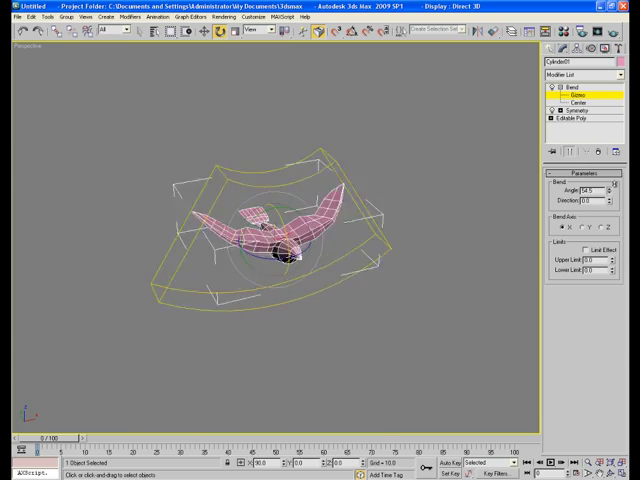
{"action": "left_click_drag", "start_coordinate": [592, 191], "coordinate": [592, 200]}
{"action": "type", "text": "0"}
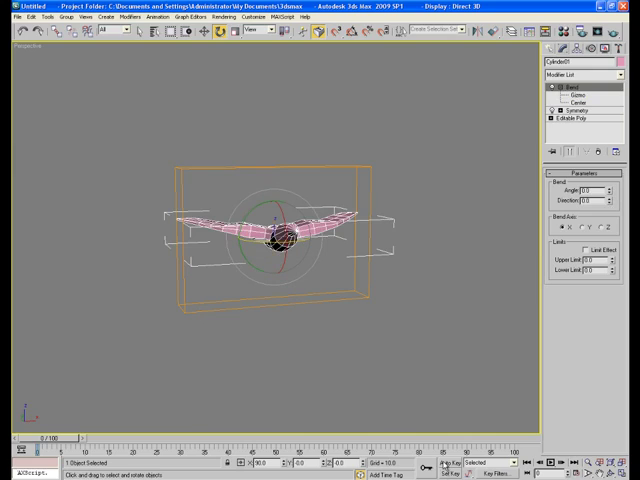
With Auto Key on, key Bend Angle -150.5 at frame 5 and 100 at frame 10
{"action": "left_click", "coordinate": [454, 463]}
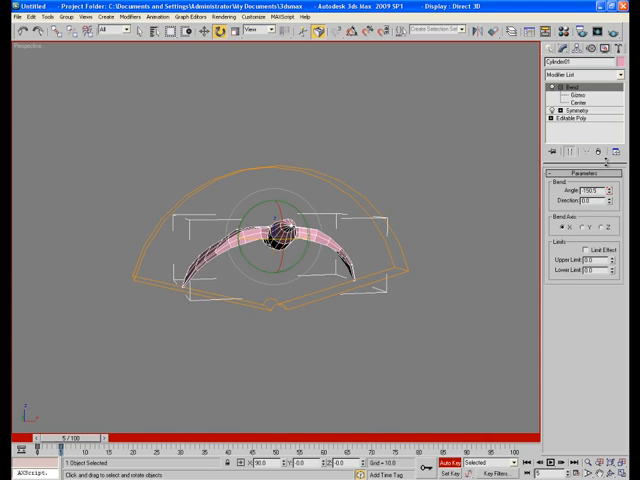
{"action": "left_click_drag", "start_coordinate": [60, 437], "coordinate": [75, 437]}
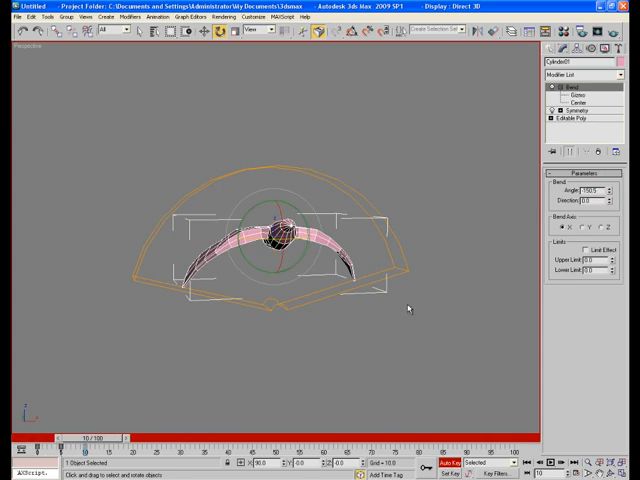
{"action": "type", "text": "100"}
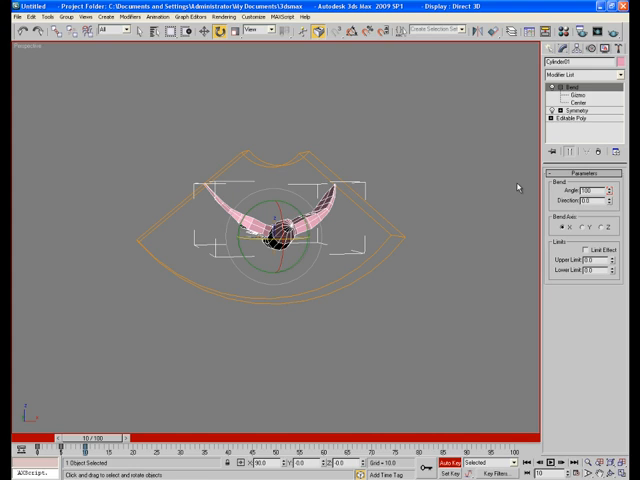
{"action": "left_click", "coordinate": [590, 190]}
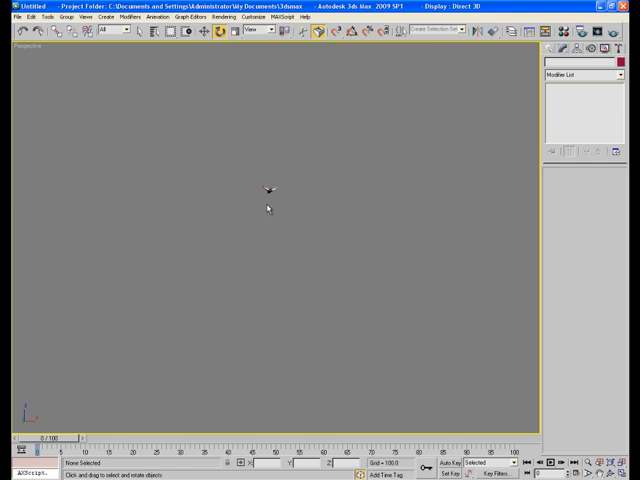
Zoom in on the bird and select it
{"action": "left_click_drag", "start_coordinate": [40, 440], "coordinate": [100, 440]}
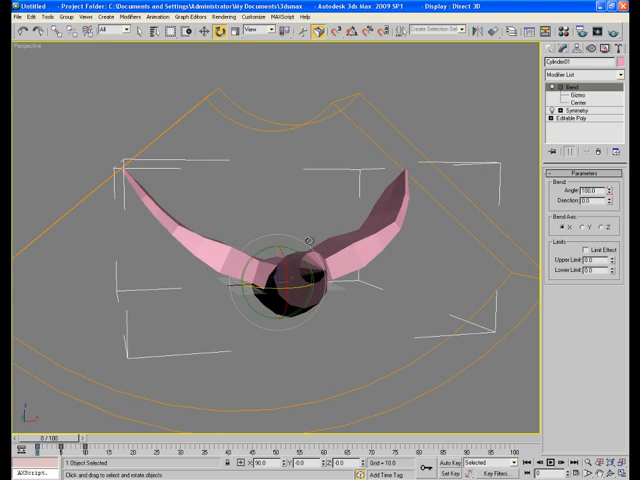
{"action": "left_click", "coordinate": [187, 17]}
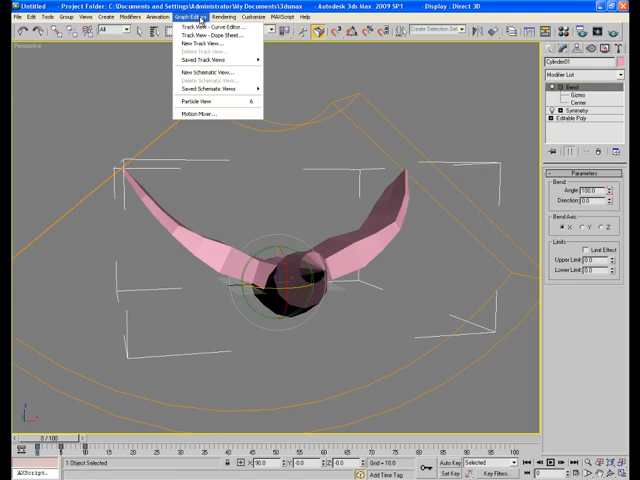
Open the Curve Editor and expand Modified Object > Bend to show the Angle curve
{"action": "left_click", "coordinate": [210, 27]}
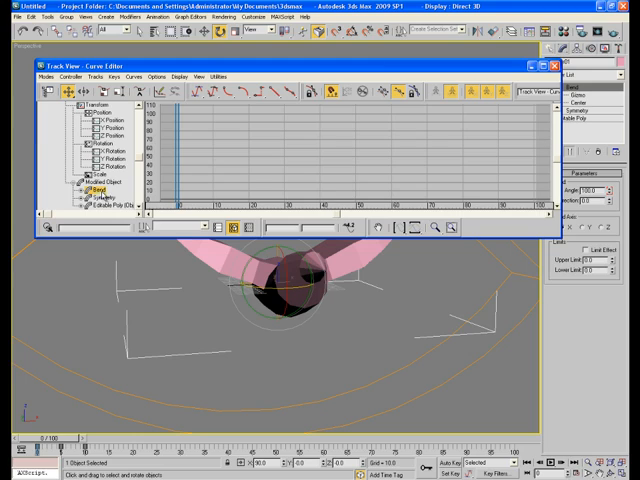
{"action": "left_click", "coordinate": [93, 190]}
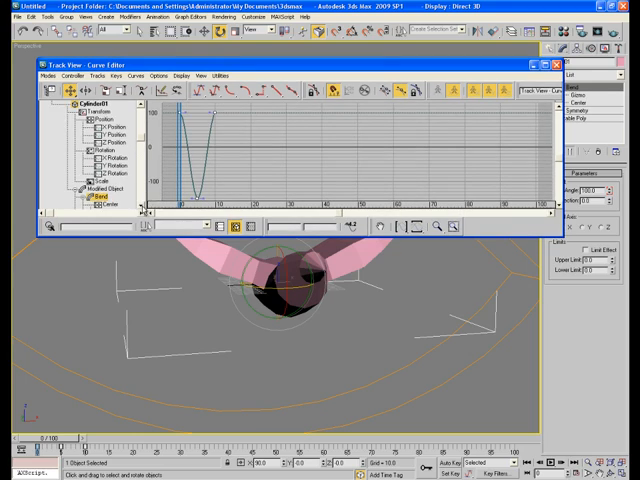
{"action": "scroll", "scroll_direction": "down", "scroll_amount": 3}
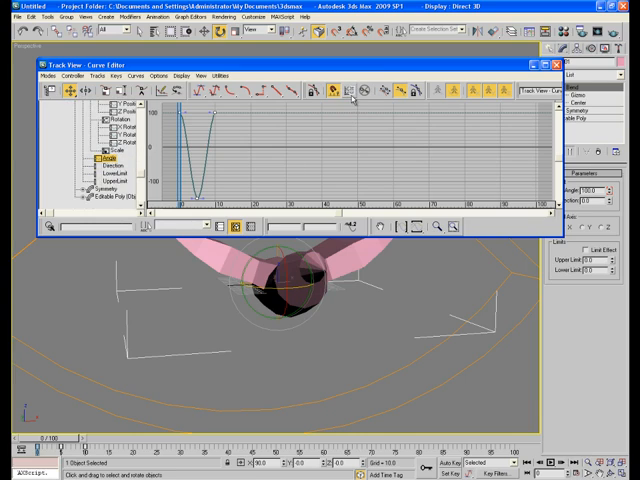
{"action": "mouse_move", "coordinate": [348, 92]}
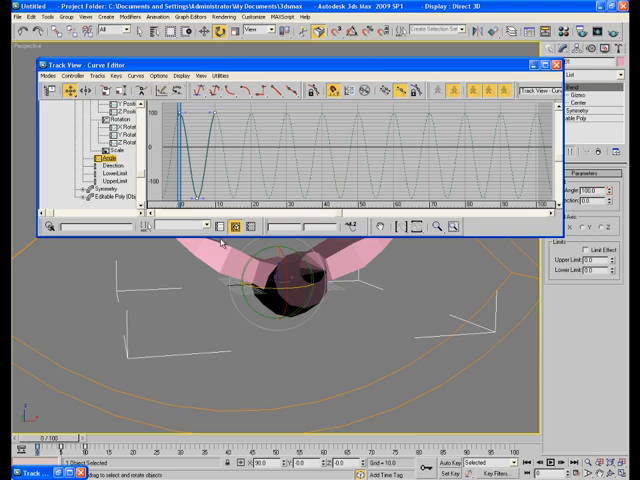
Apply a Cycle/Loop out-of-range type to the Bend Angle track
{"action": "left_click", "coordinate": [554, 64]}
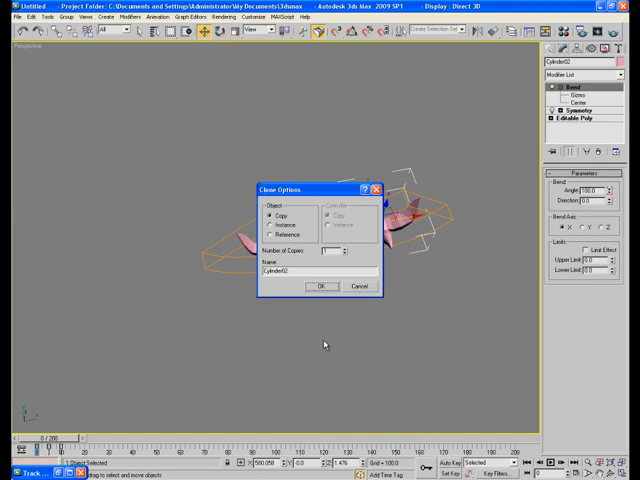
Shift-copy the bird twice to place three independent birds in a row
{"action": "left_click", "coordinate": [320, 287]}
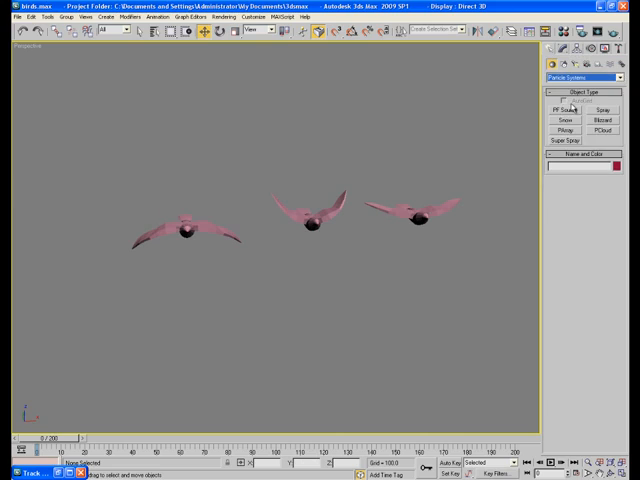
Create a PF Source emitter and tilt it sideways in the Left viewport
{"action": "left_click", "coordinate": [571, 110]}
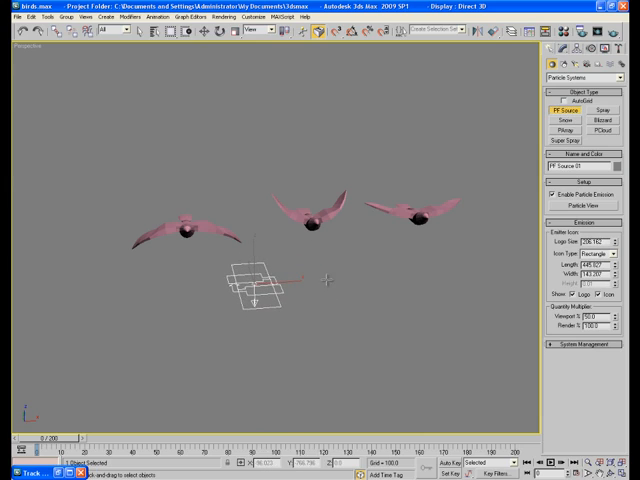
{"action": "left_click_drag", "start_coordinate": [40, 437], "coordinate": [365, 437]}
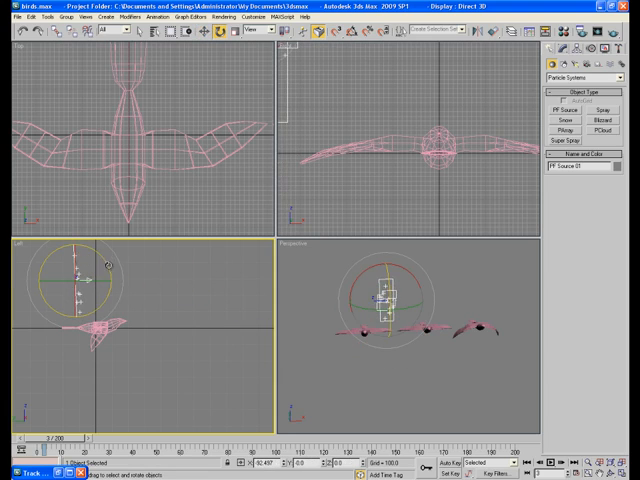
{"action": "left_click", "coordinate": [408, 372]}
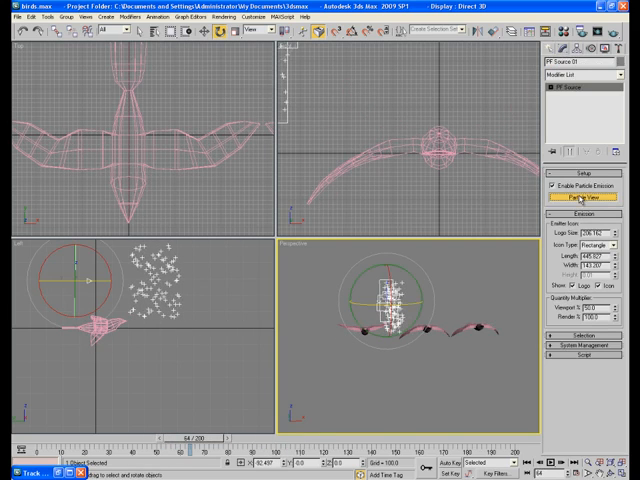
Open Particle View, add Shape Instance, and group the three birds as Group01
{"action": "left_click", "coordinate": [573, 199]}
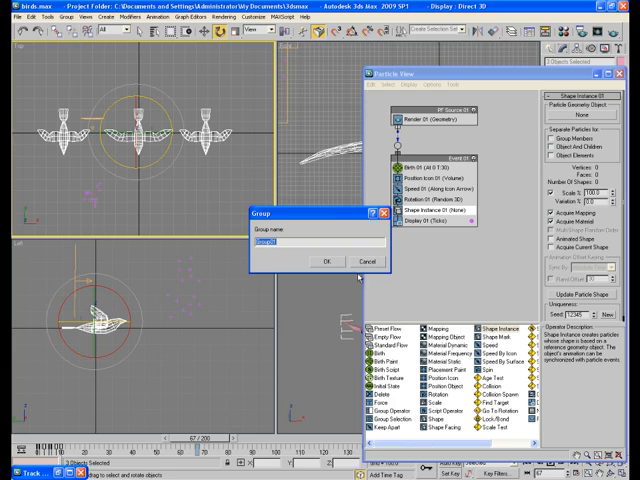
{"action": "left_click", "coordinate": [327, 261]}
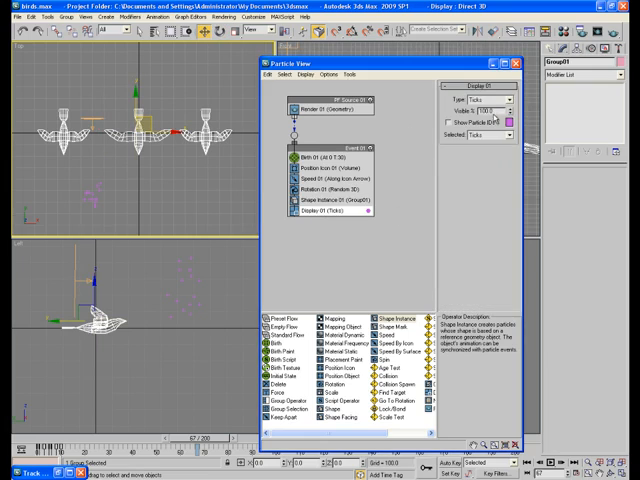
Display particles as Geometry and set Rotation orientation to Speed Space
{"action": "left_click", "coordinate": [490, 98]}
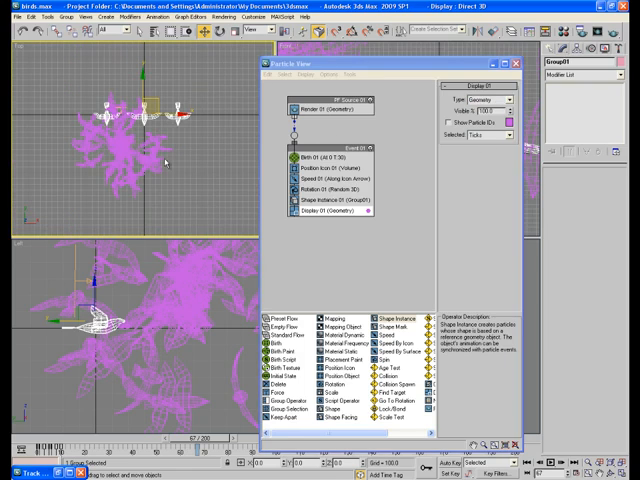
{"action": "left_click", "coordinate": [330, 201]}
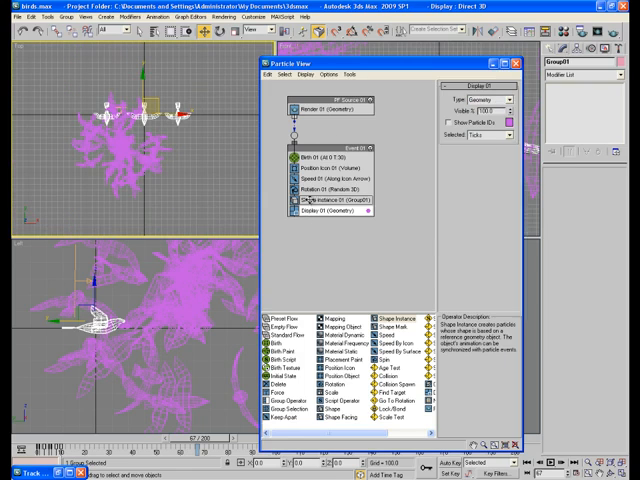
{"action": "left_click", "coordinate": [325, 190]}
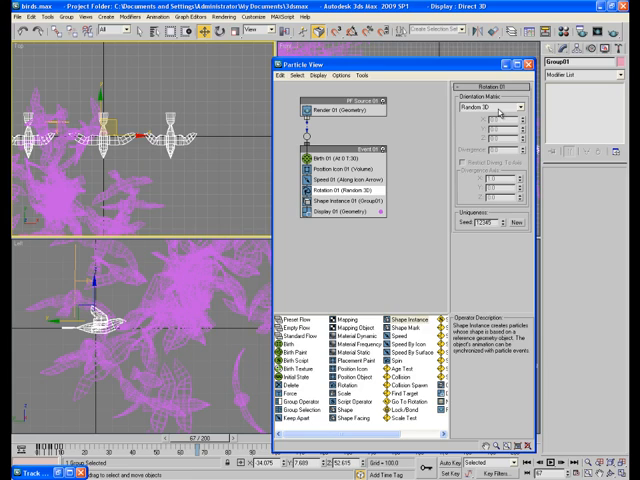
{"action": "left_click", "coordinate": [525, 106]}
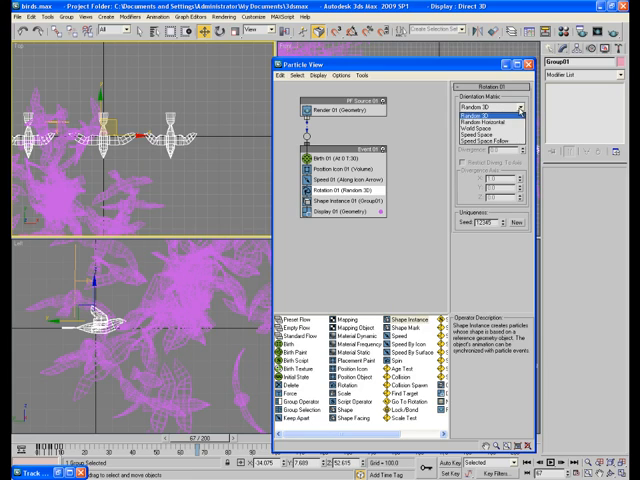
{"action": "left_click", "coordinate": [495, 122]}
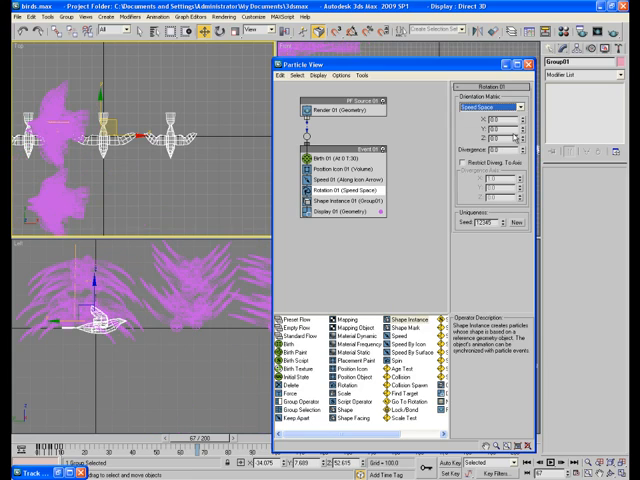
{"action": "mouse_move", "coordinate": [170, 180]}
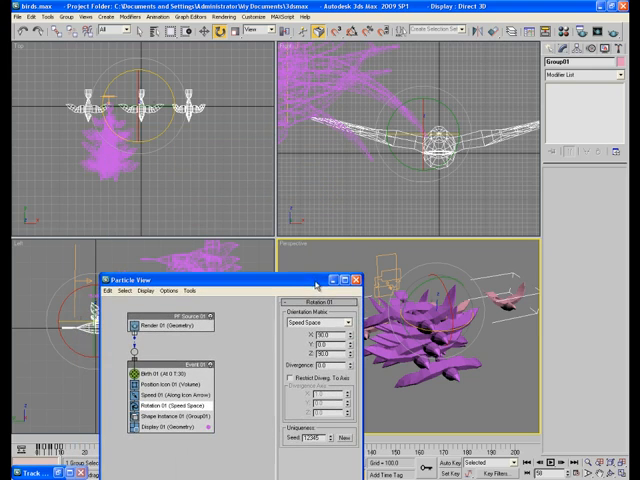
Drag the Particle View window aside to uncover the PF Source emitter
{"action": "left_click", "coordinate": [165, 375]}
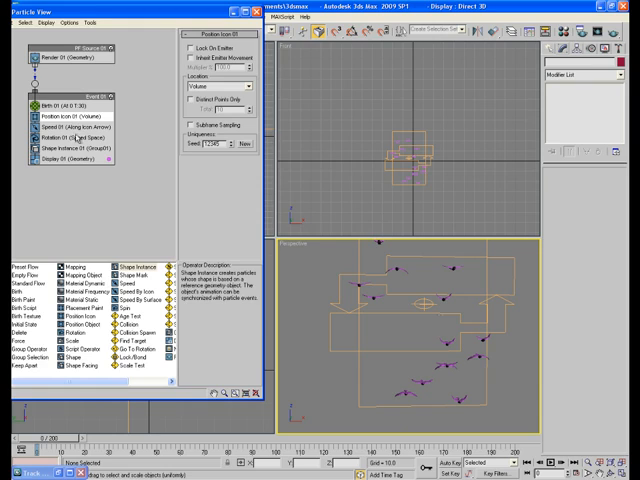
Set the Display 01 operator's colour to black in the Color Selector
{"action": "left_click", "coordinate": [60, 102]}
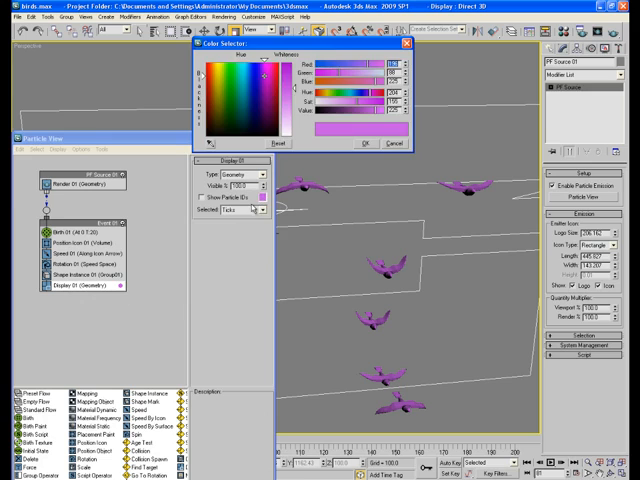
{"action": "left_click", "coordinate": [368, 143]}
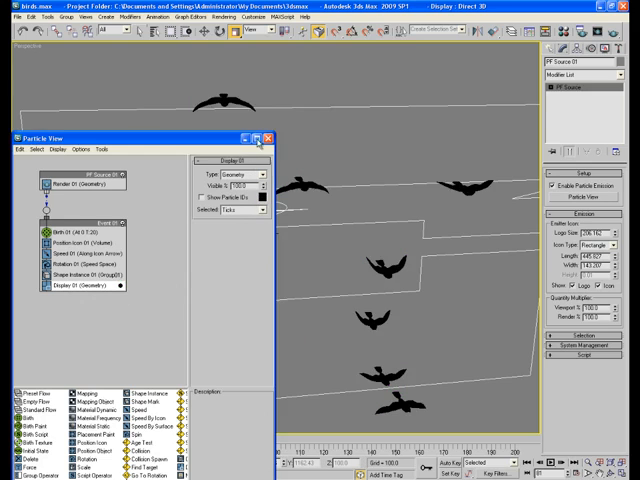